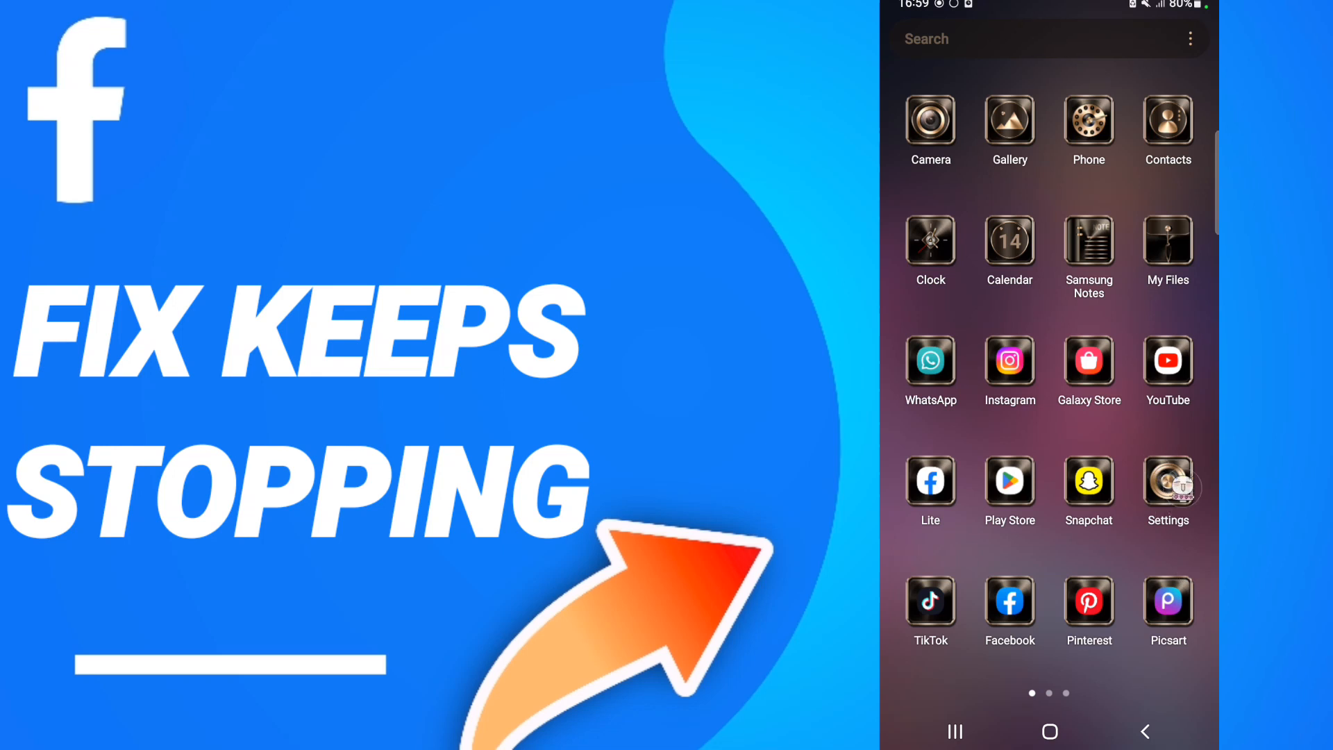
Launch Settings, glance at the Apps list, and return to the main Settings menu.
click(1168, 481)
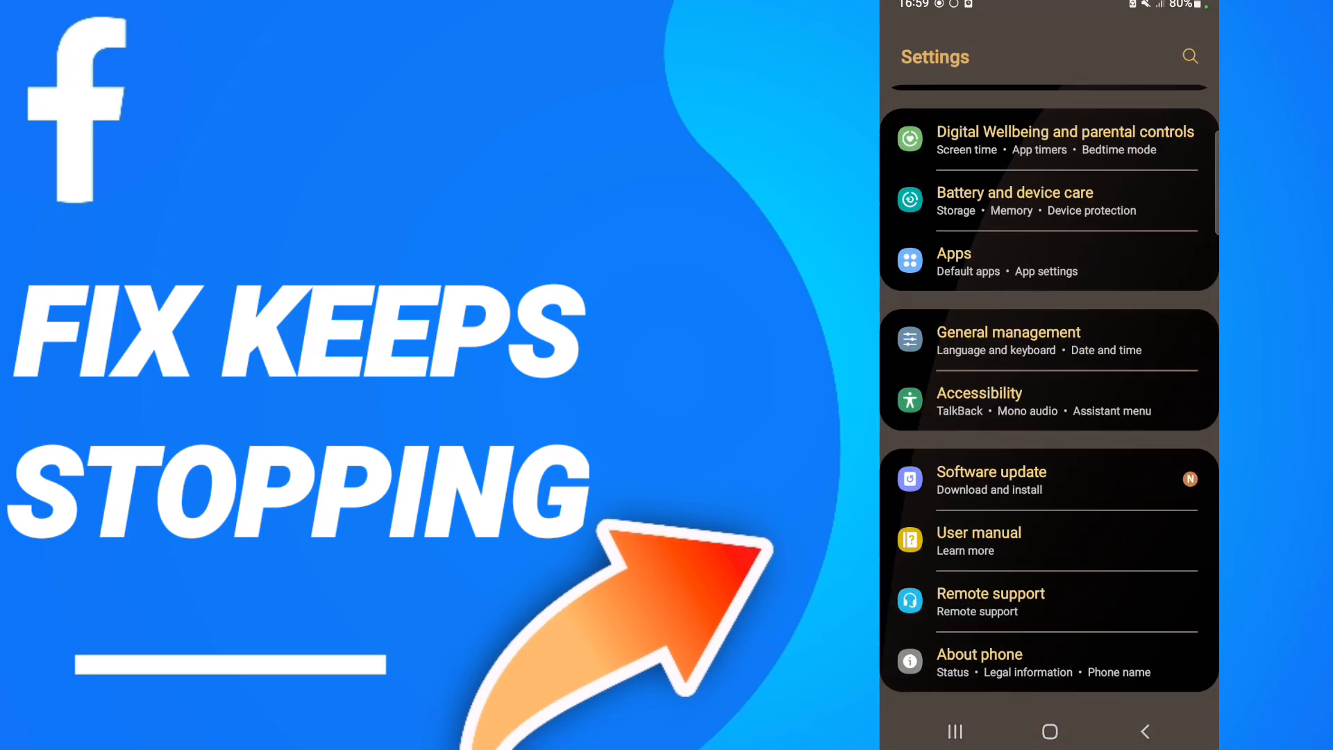
click(955, 253)
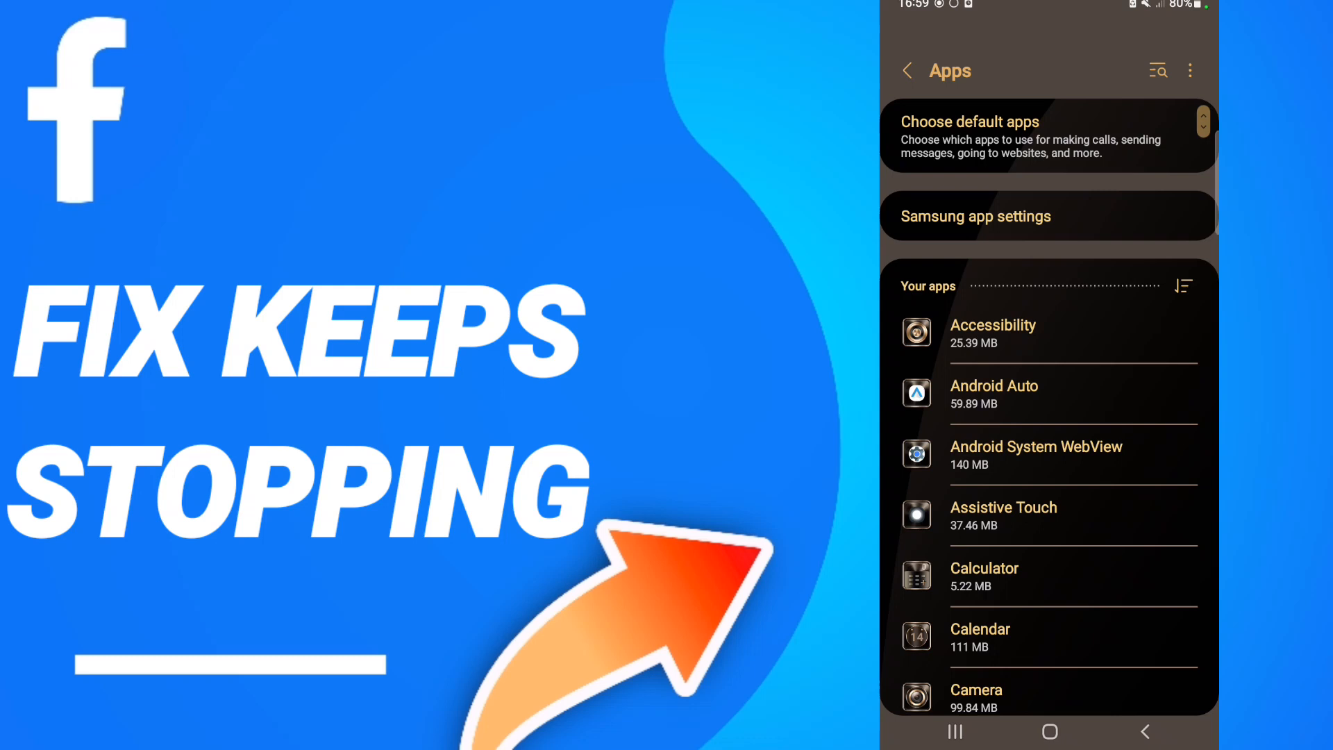
click(908, 71)
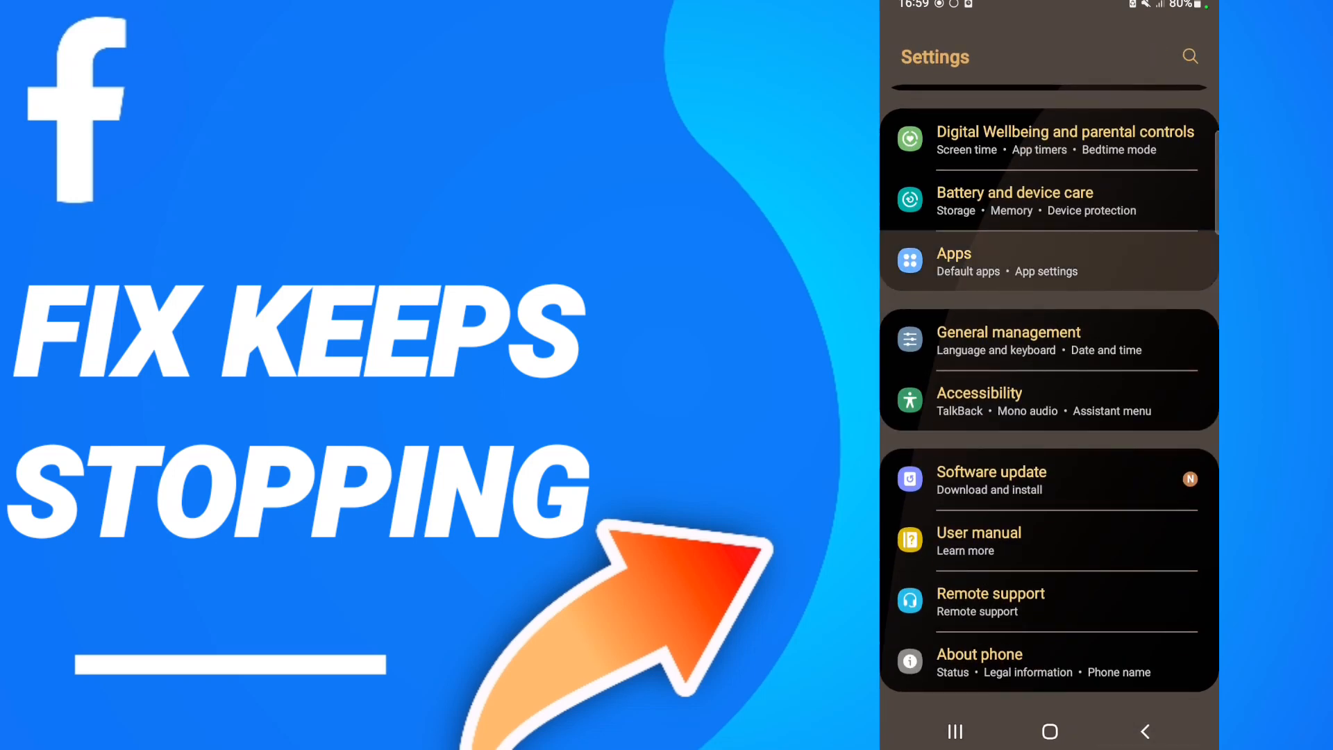
Find Facebook in the Apps list and open its app info.
click(954, 254)
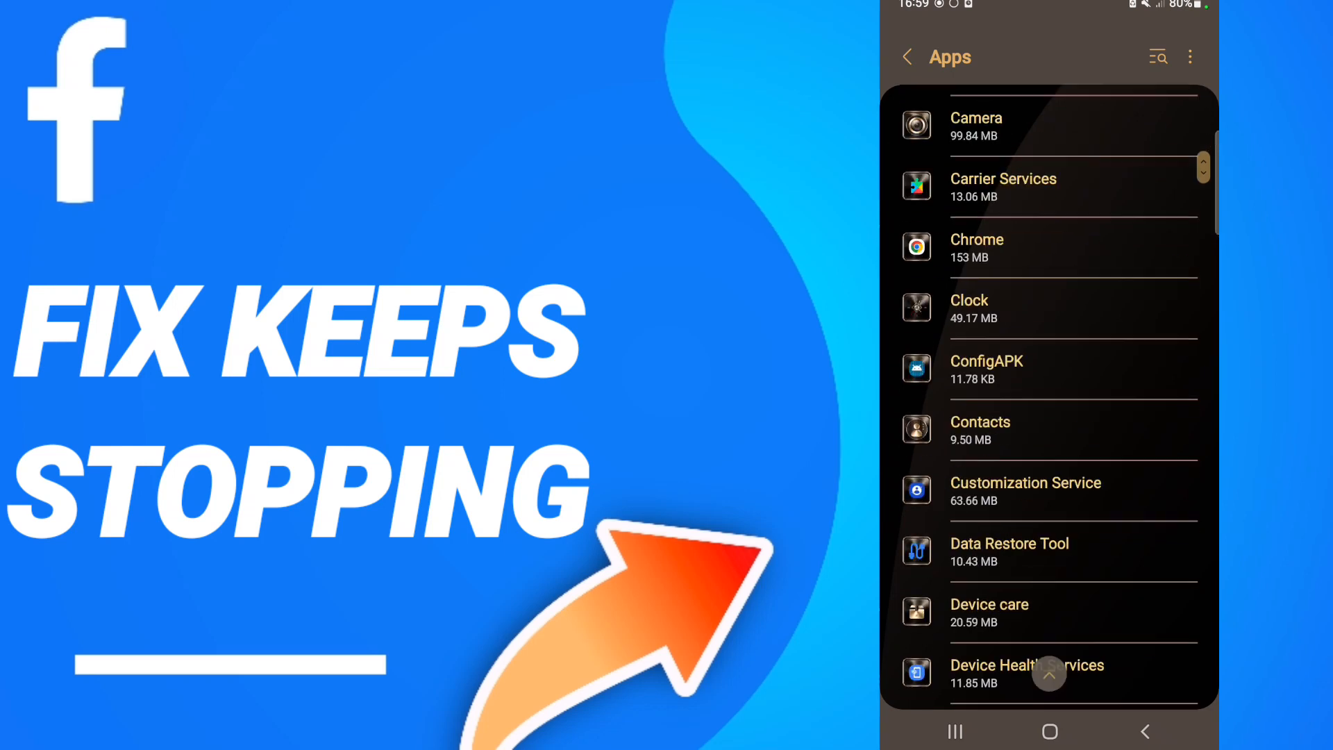
scroll(down, 3)
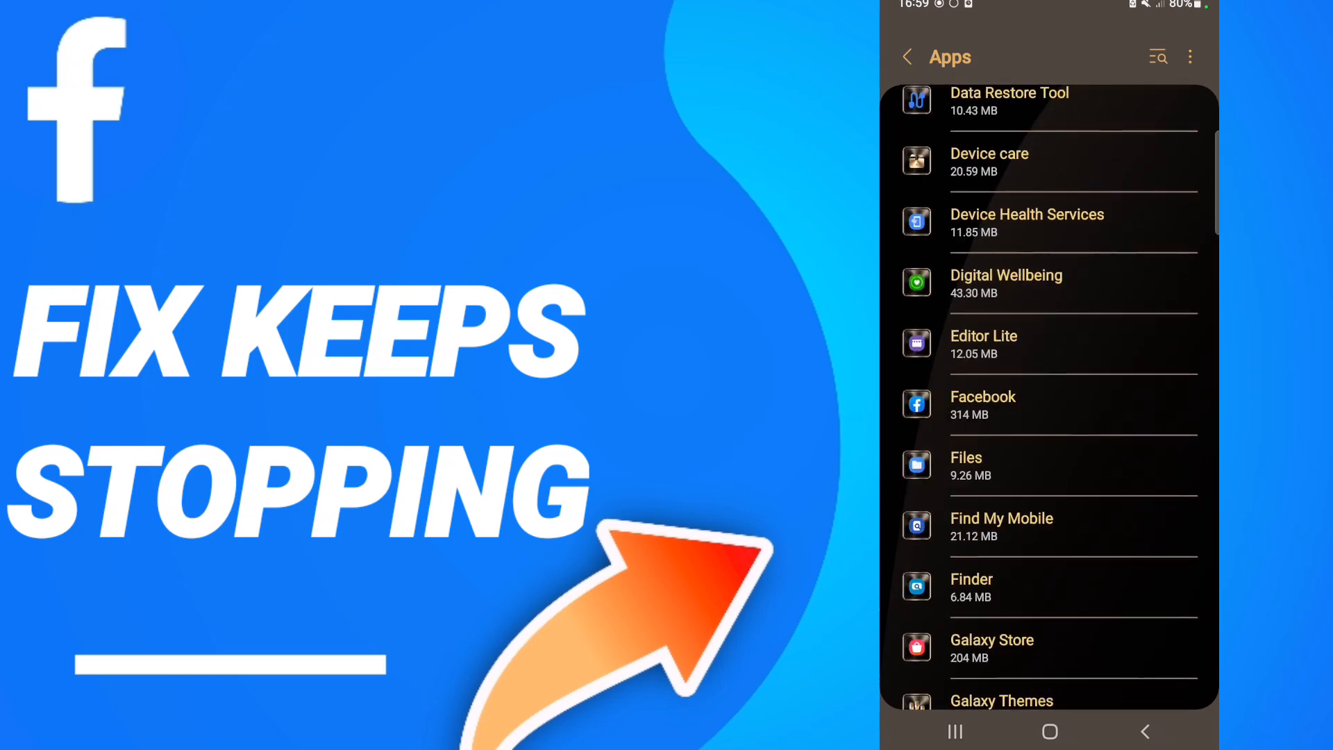
click(984, 405)
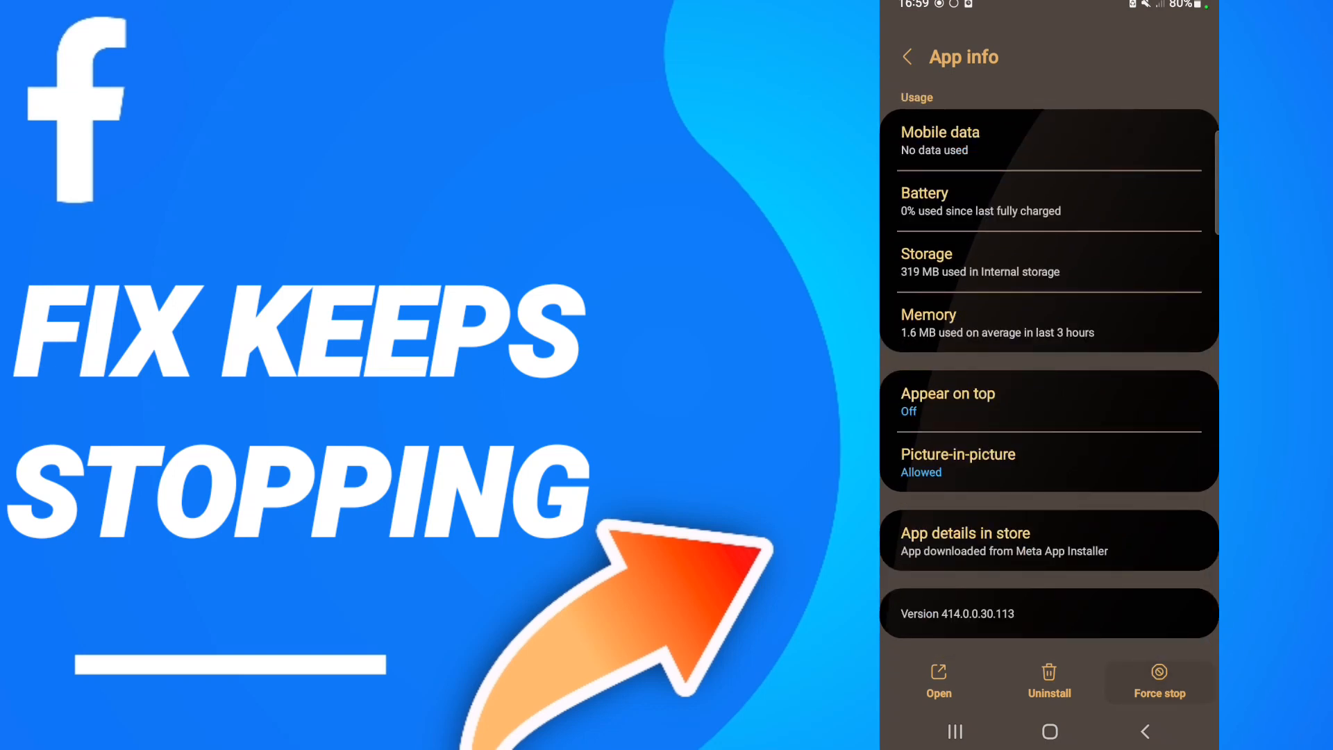
Open Facebook's storage page and clear its 5.42 MB cache.
click(978, 262)
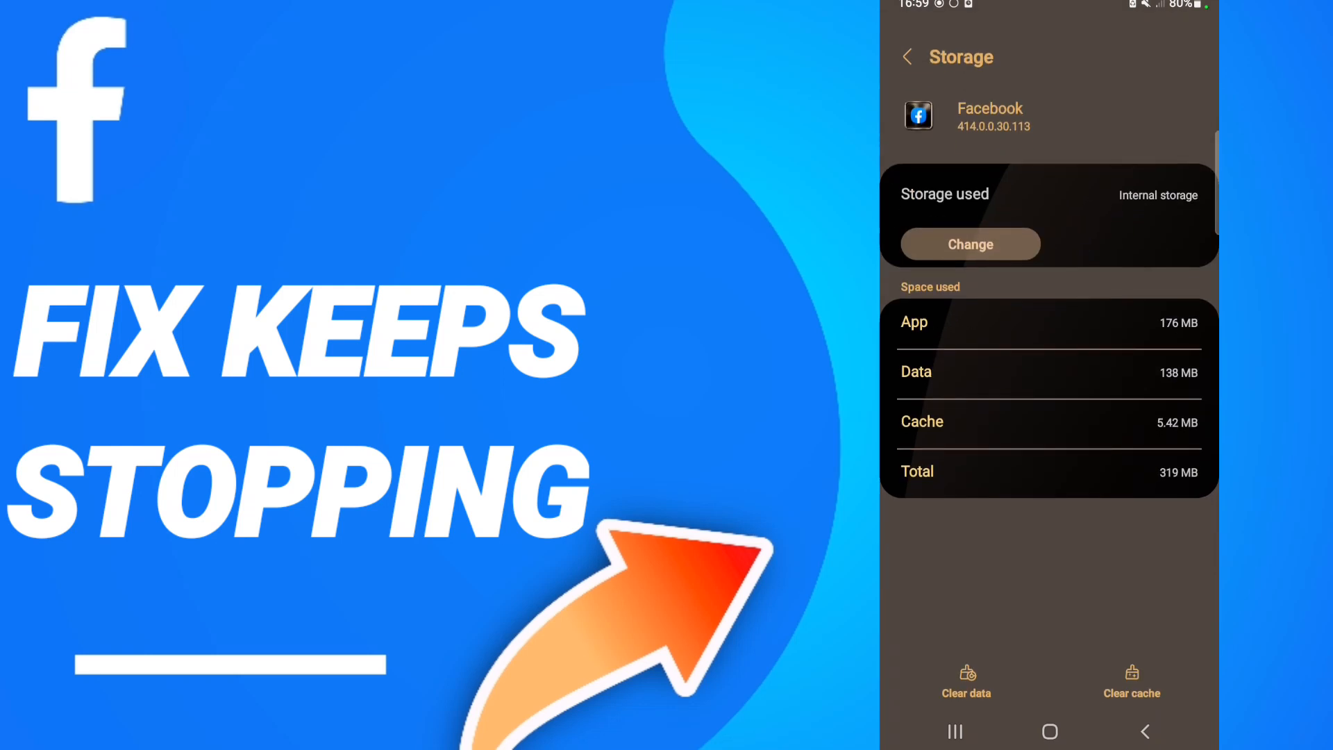
click(1132, 682)
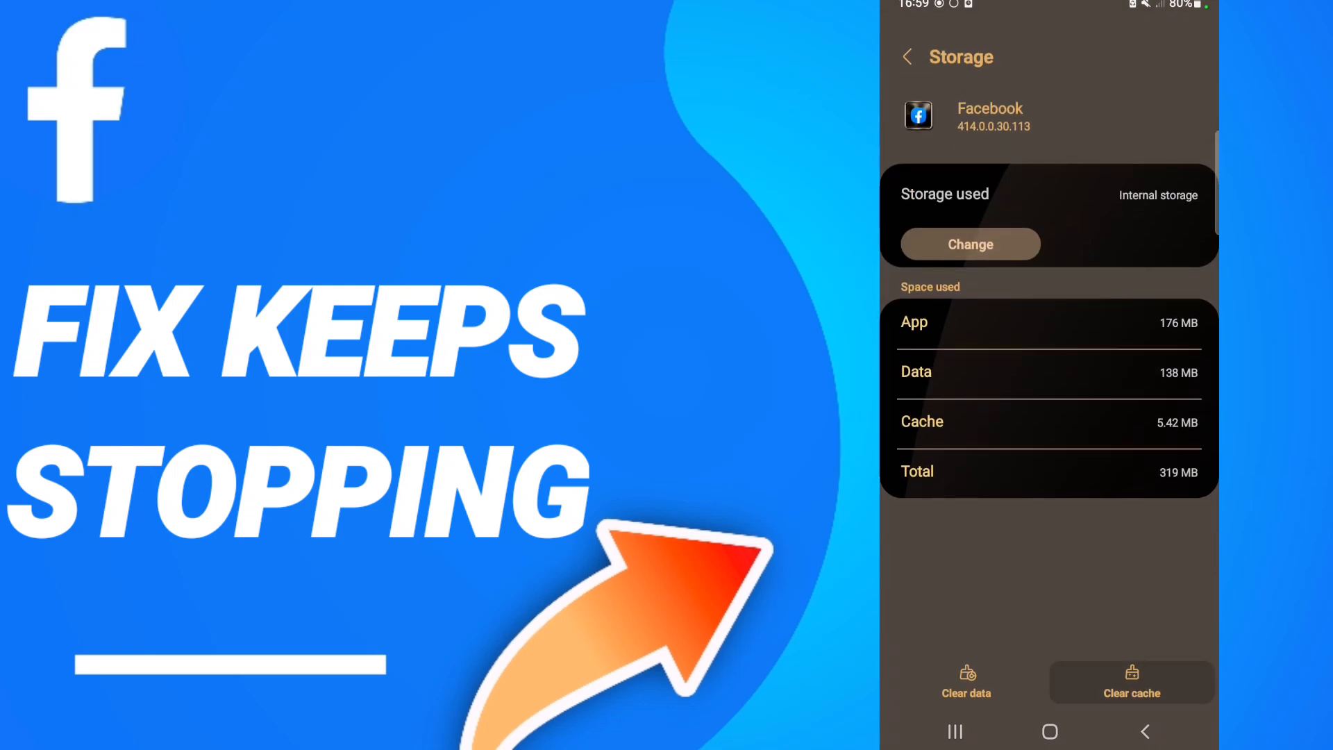